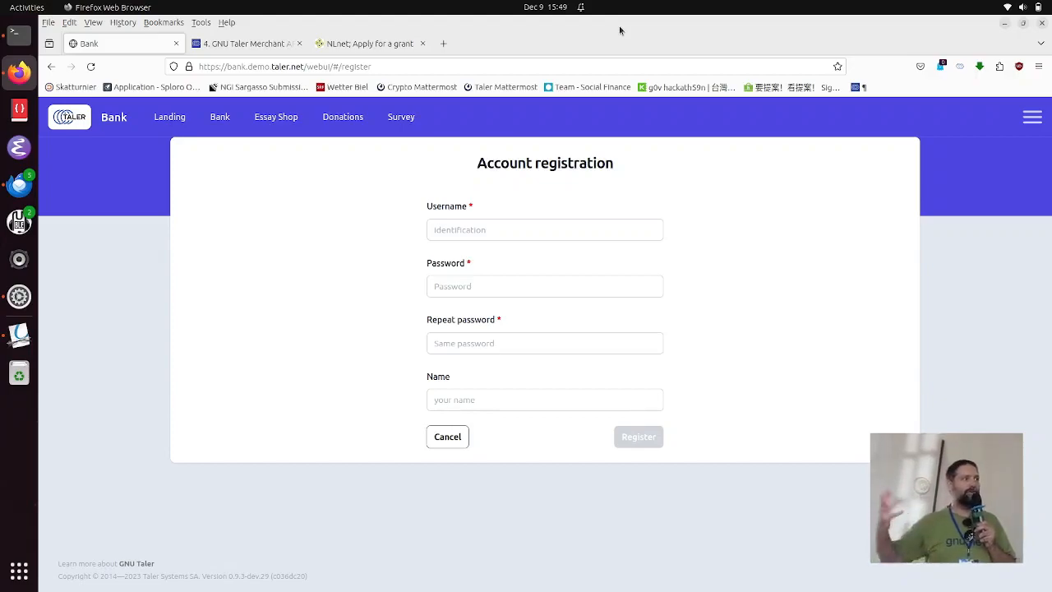
{"action": "mouse_move", "coordinate": [633, 4]}
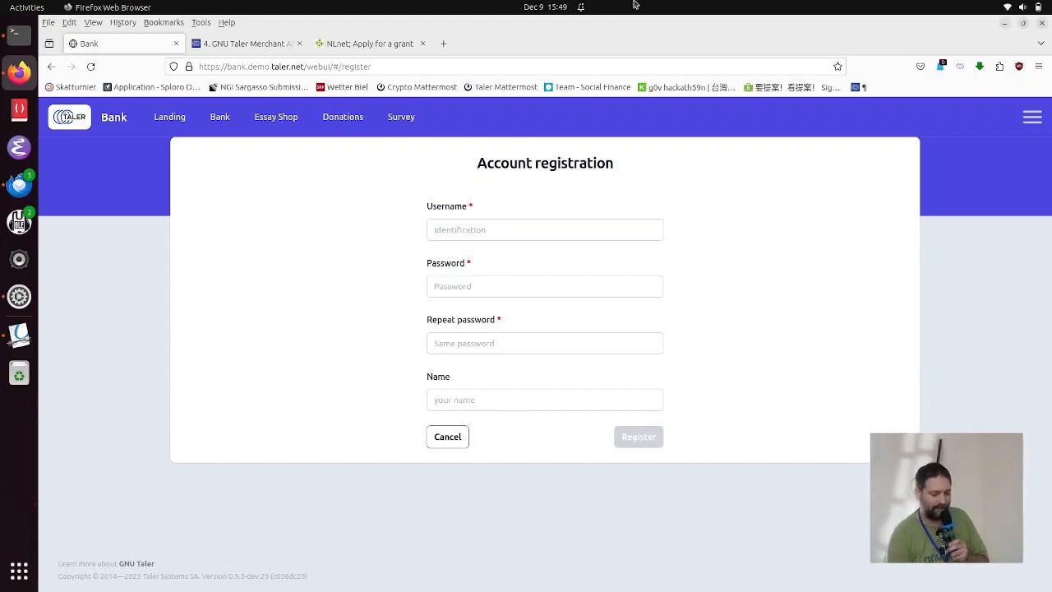
Step: Register a Demo Bank account with username 'g0' and a password, reaching the 100 KUDOS welcome page
{"action": "left_click", "coordinate": [544, 229]}
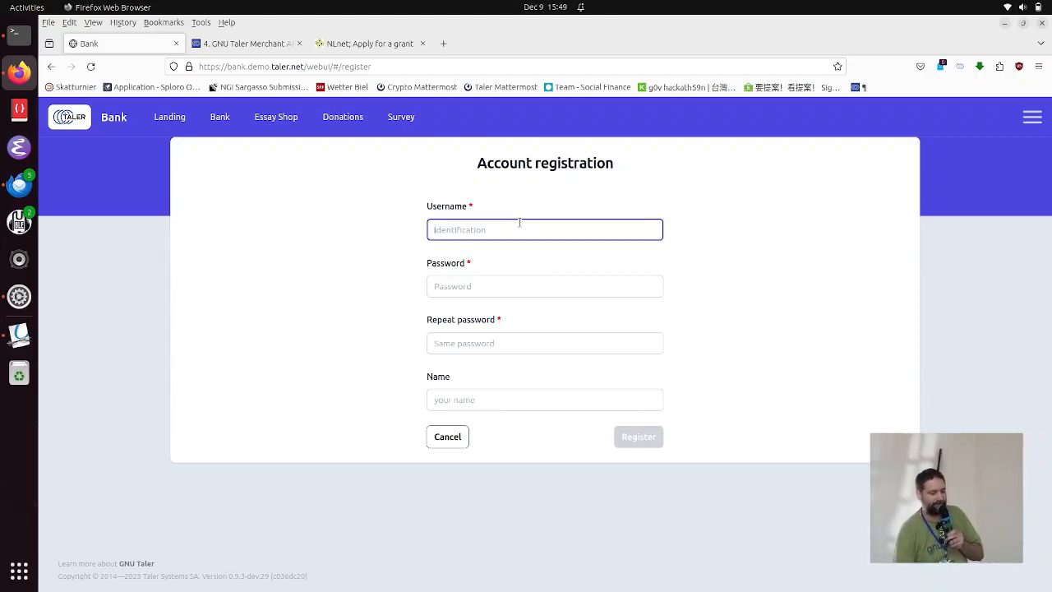
{"action": "left_click", "coordinate": [544, 229]}
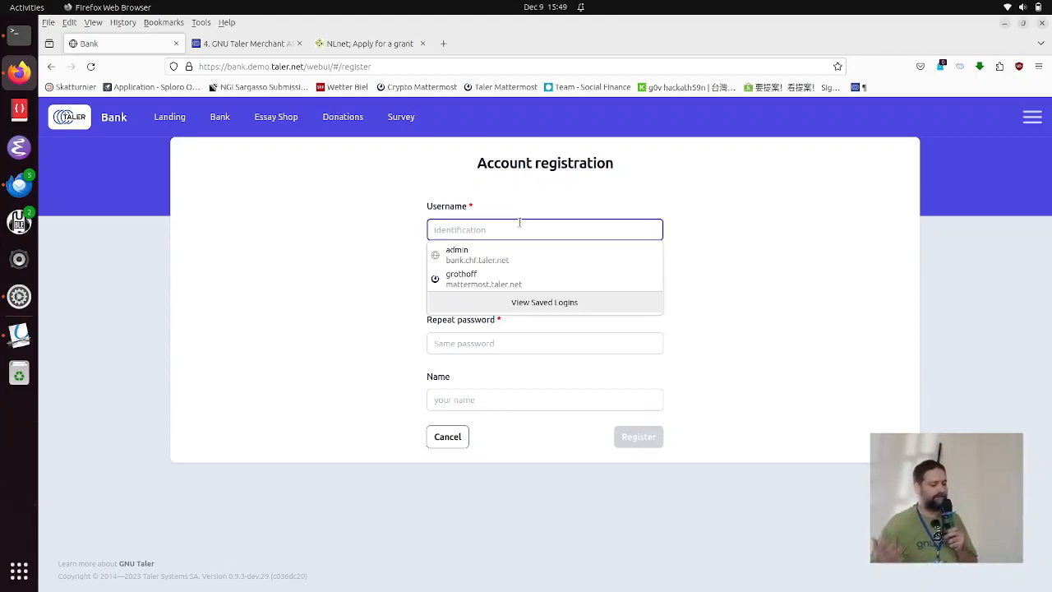
{"action": "type", "text": "g0"}
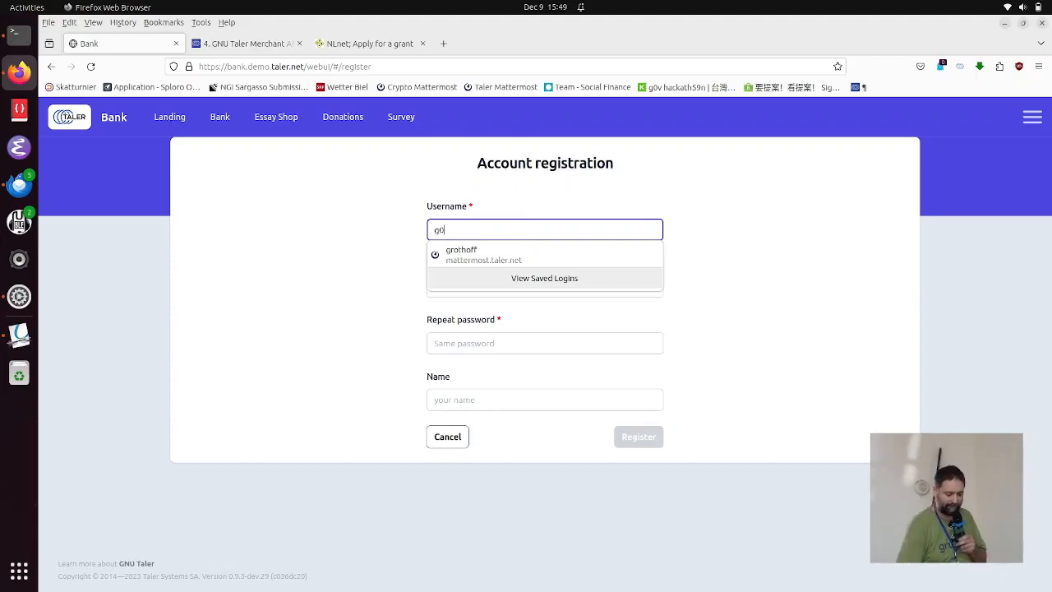
{"action": "left_click", "coordinate": [544, 286]}
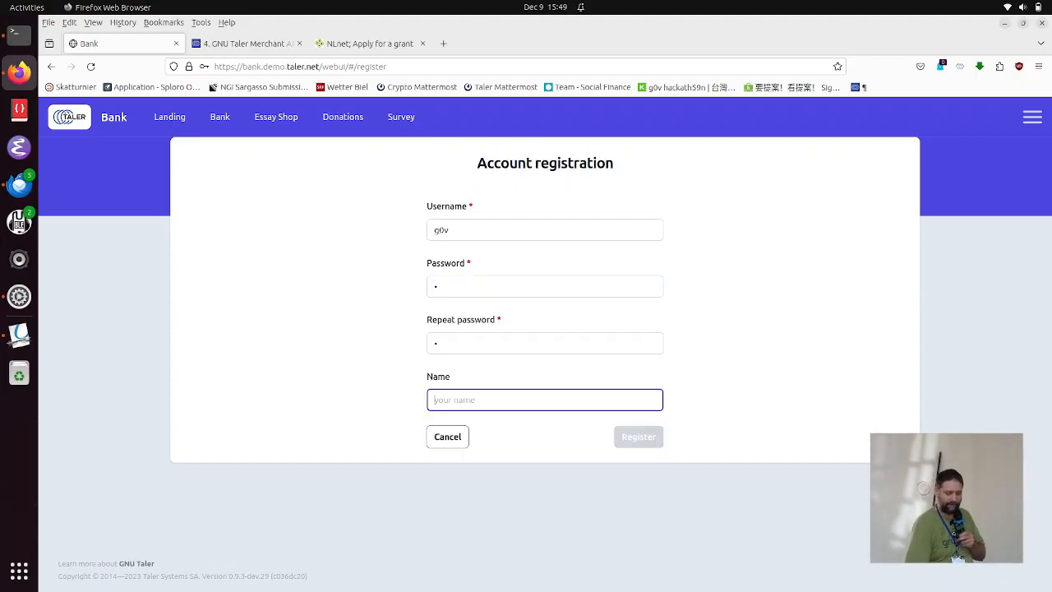
{"action": "type", "text": "f"}
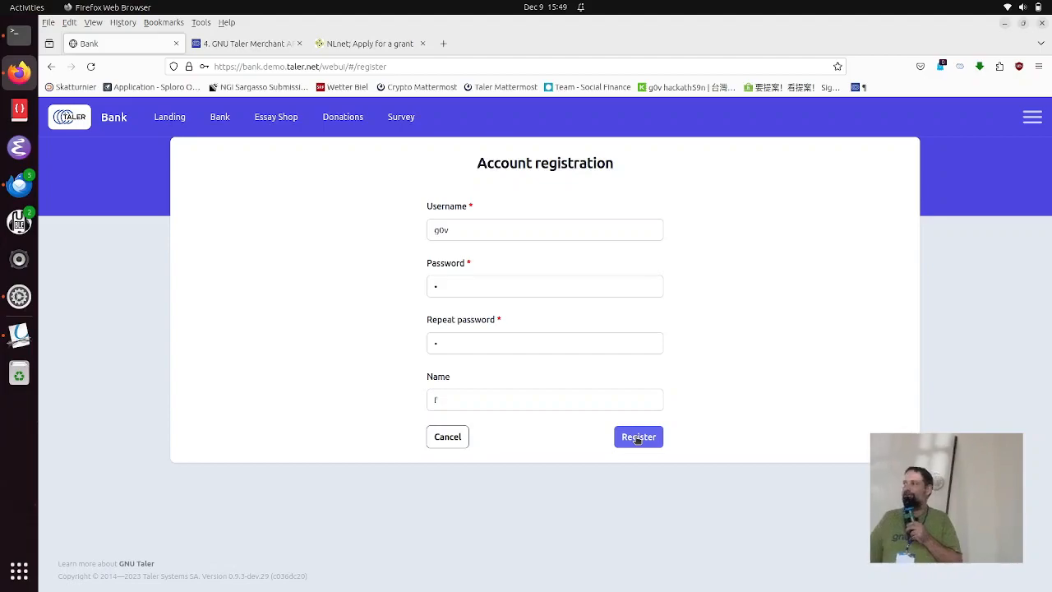
{"action": "left_click", "coordinate": [638, 436]}
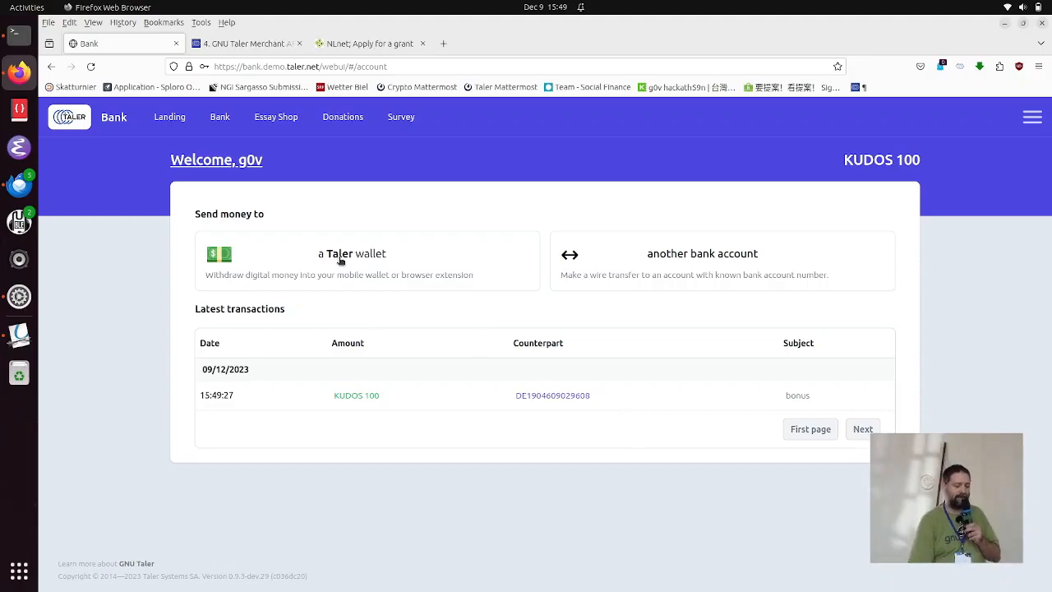
Step: Withdraw the 25.00 KUDOS preset amount to a Taler wallet and hand it to the browser wallet
{"action": "left_click", "coordinate": [366, 261]}
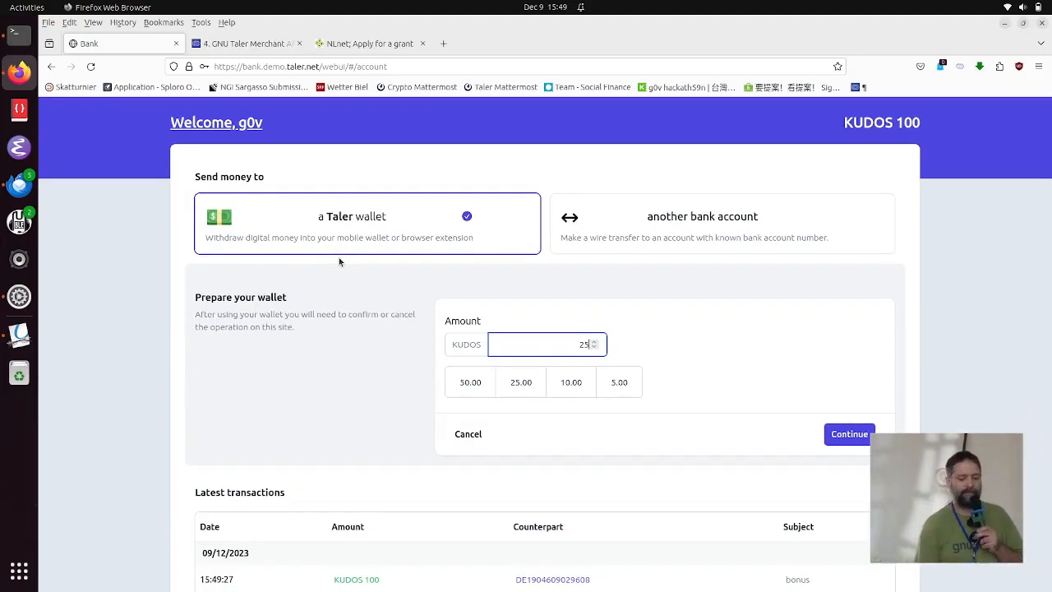
{"action": "left_click", "coordinate": [520, 381]}
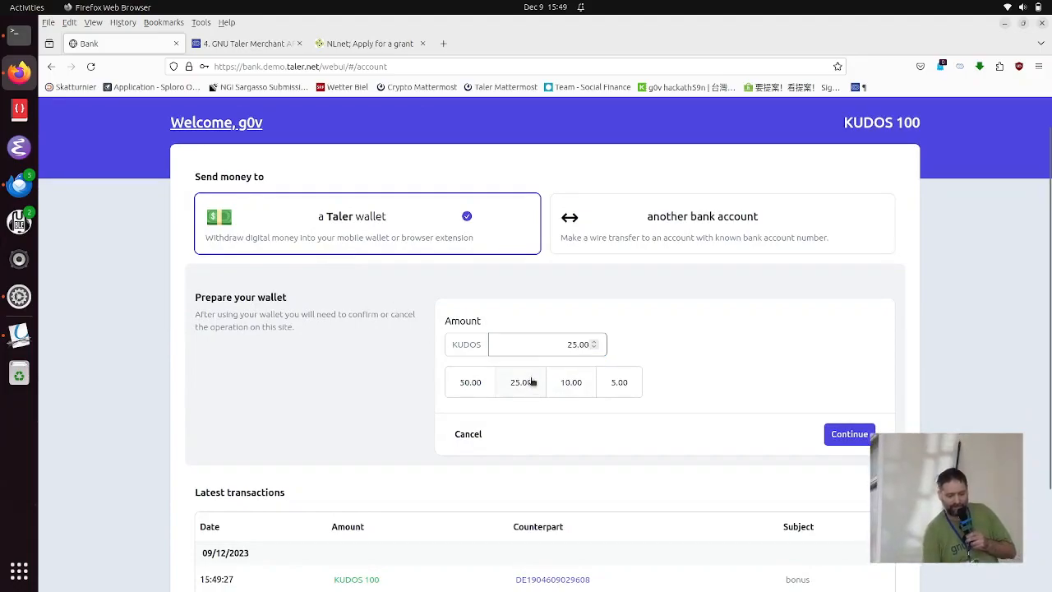
{"action": "left_click", "coordinate": [849, 433]}
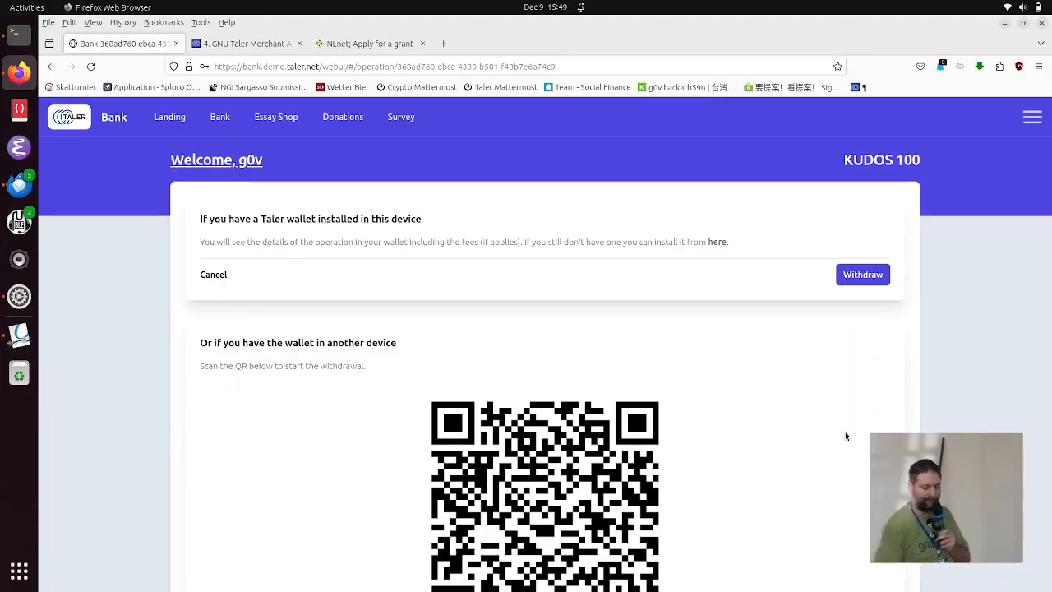
{"action": "left_click", "coordinate": [862, 274]}
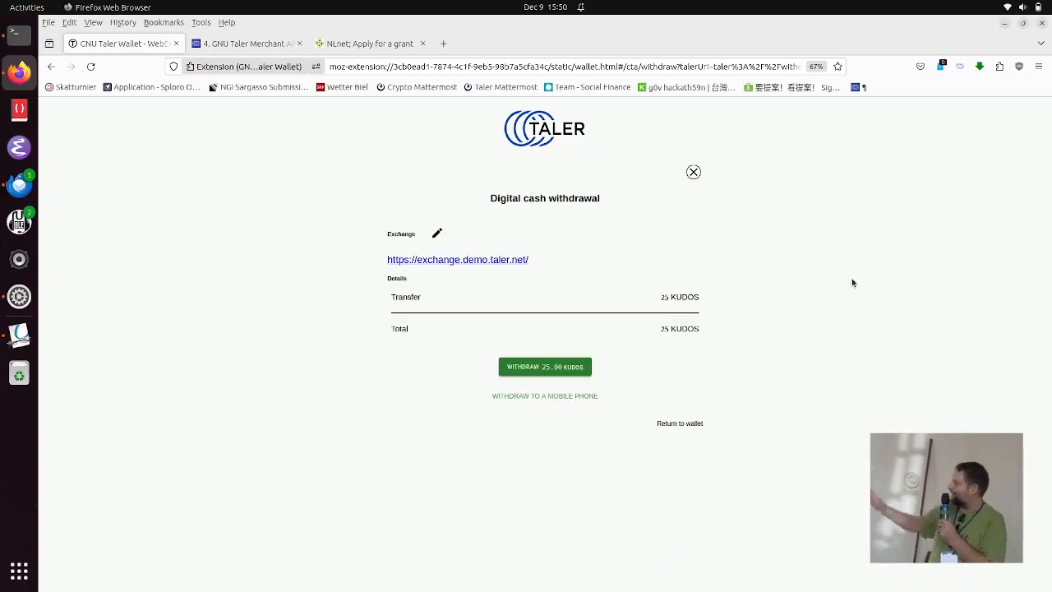
{"action": "mouse_move", "coordinate": [835, 285]}
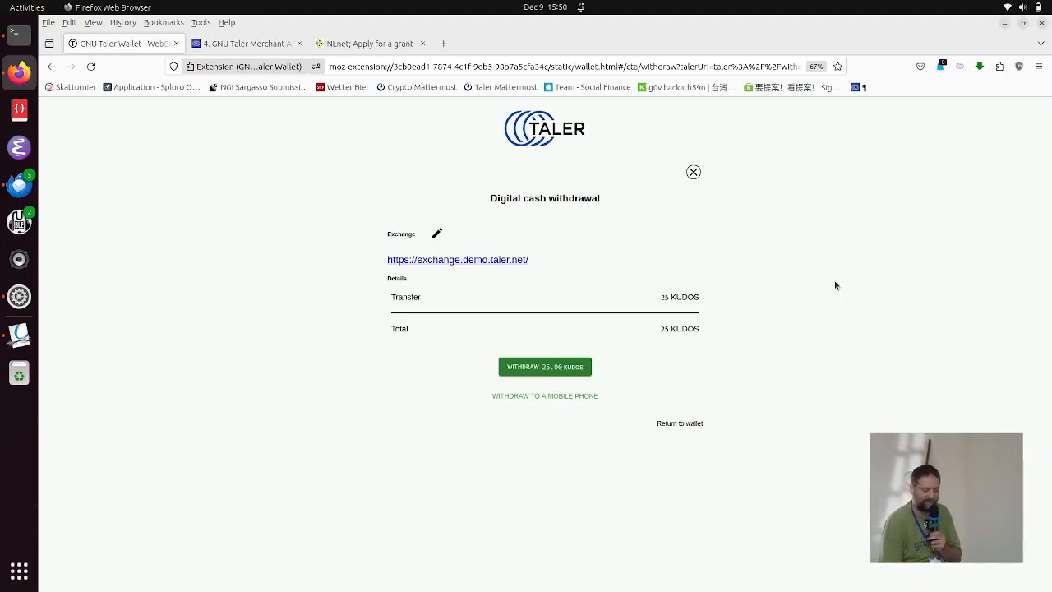
Step: Confirm the 25 KUDOS withdrawal by answering 8 to 'What is 4 + 4?' and transferring
{"action": "left_click", "coordinate": [545, 366]}
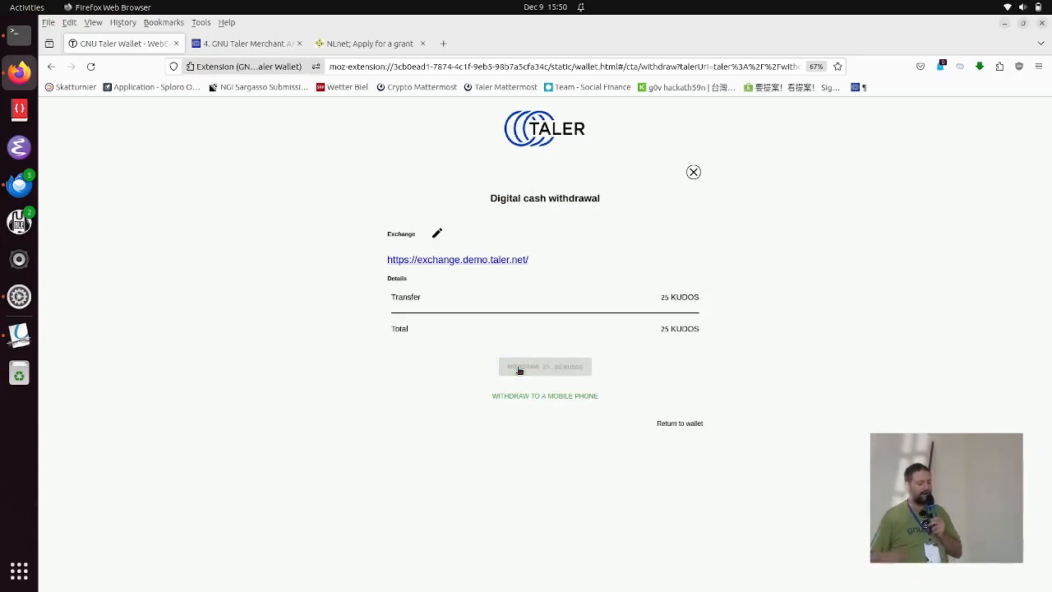
{"action": "left_click", "coordinate": [544, 366]}
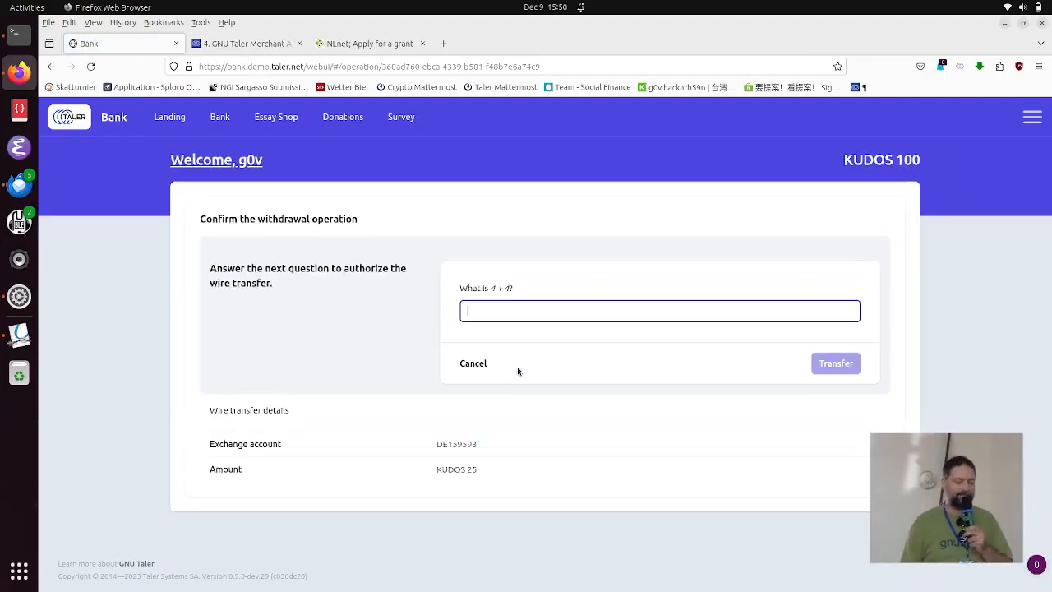
{"action": "type", "text": "8"}
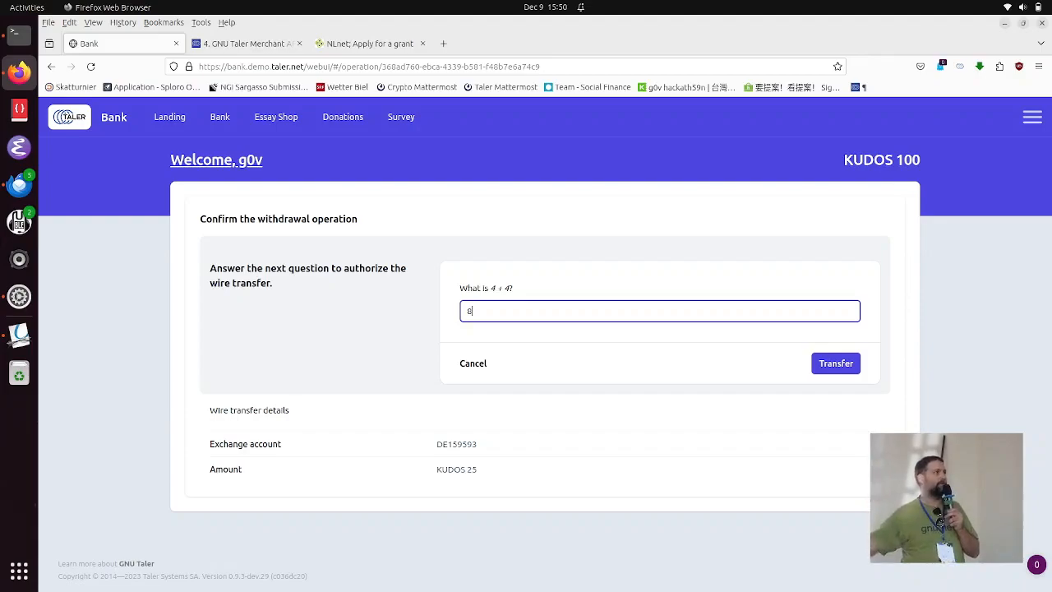
{"action": "mouse_move", "coordinate": [799, 363]}
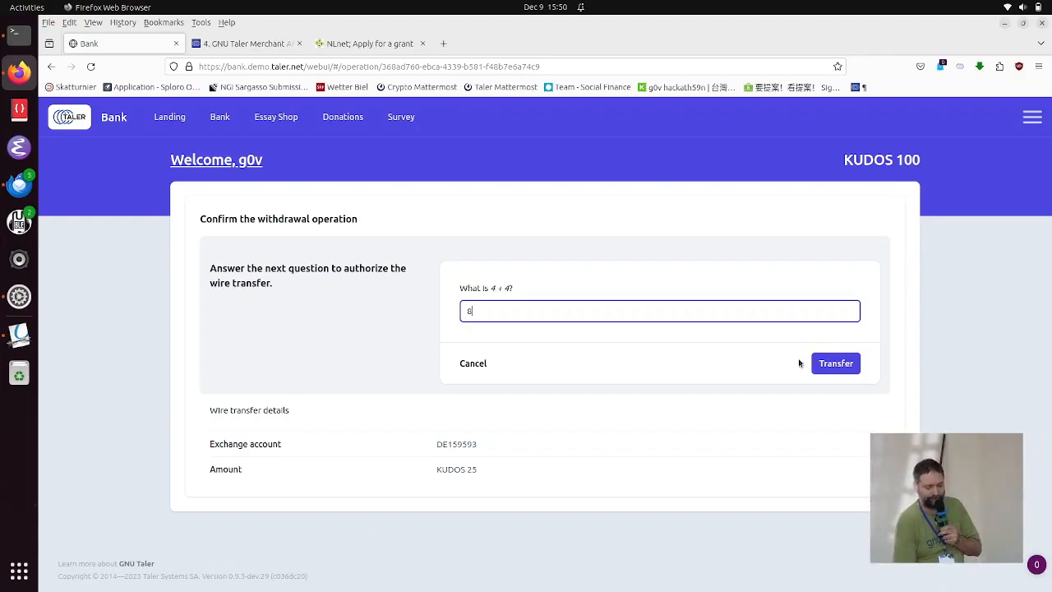
{"action": "left_click", "coordinate": [836, 363]}
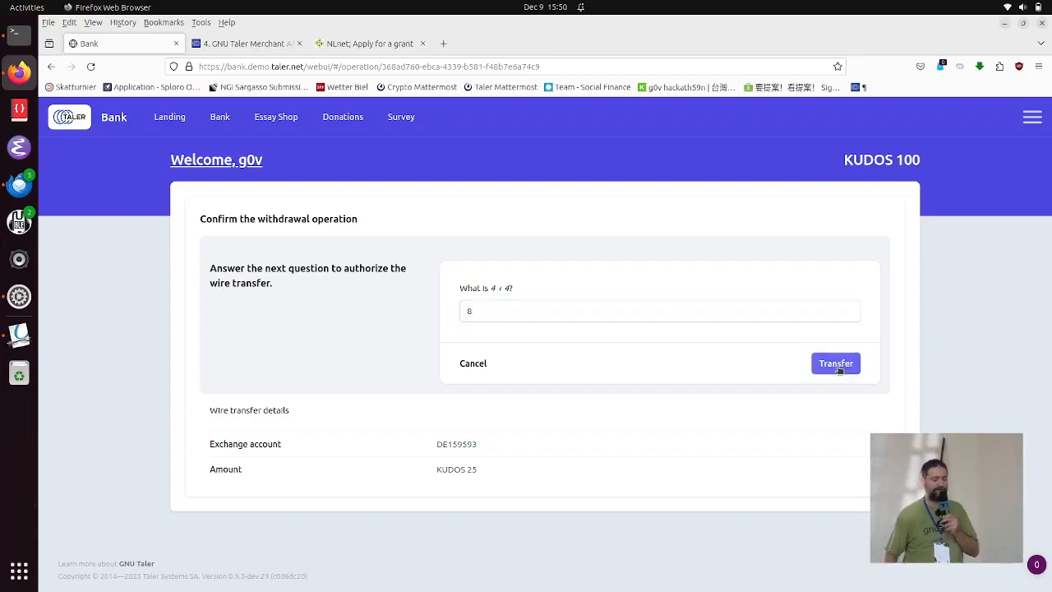
{"action": "left_click", "coordinate": [835, 363]}
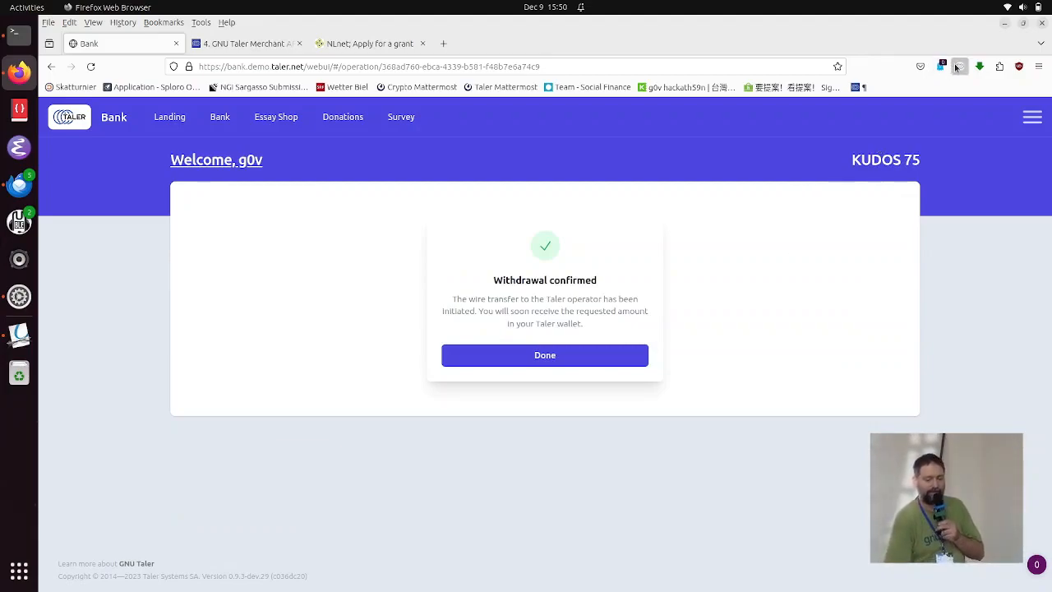
Step: Check the wallet balance, then choose 'Pay to read more…' under The Danger of E-Books
{"action": "left_click", "coordinate": [959, 67]}
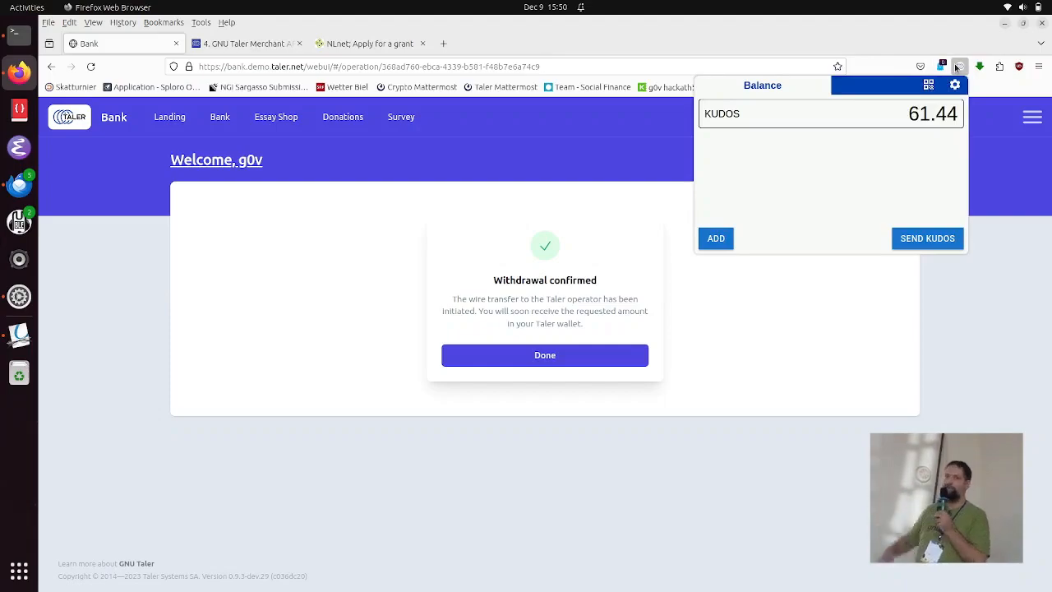
{"action": "mouse_move", "coordinate": [370, 261]}
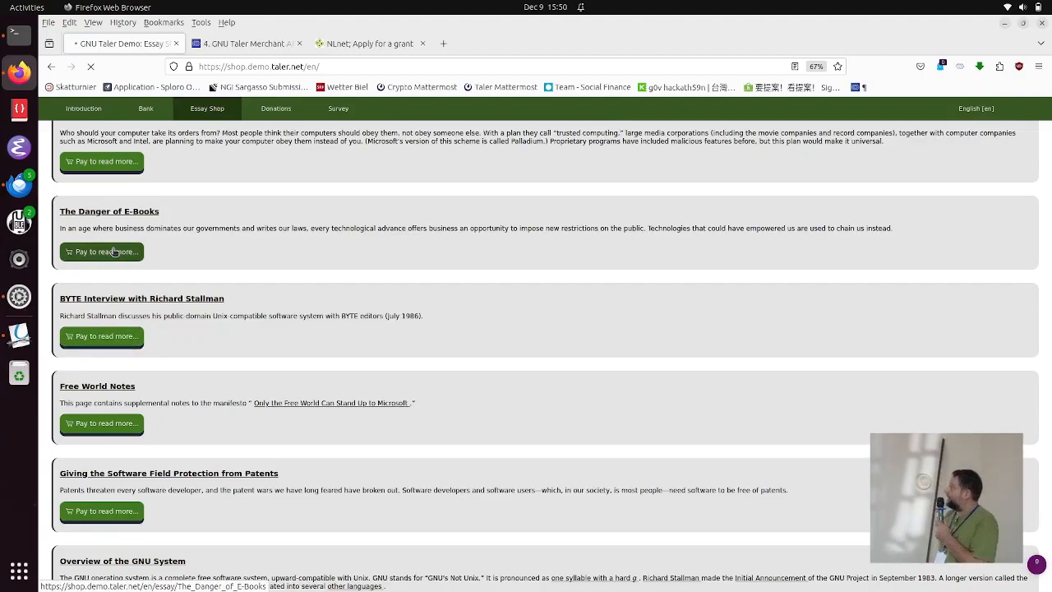
{"action": "left_click", "coordinate": [102, 251]}
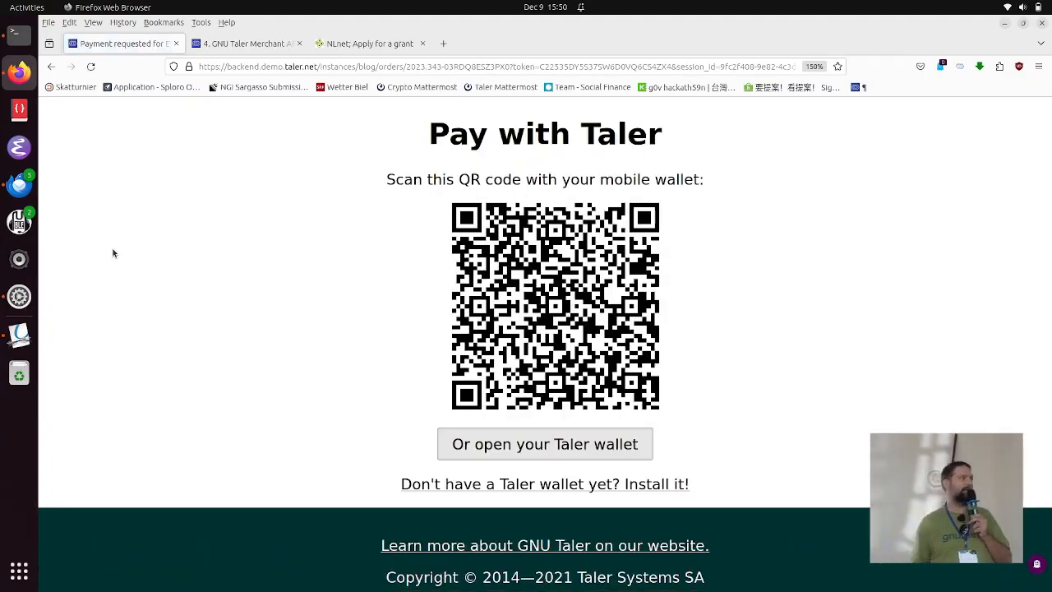
{"action": "mouse_move", "coordinate": [373, 321]}
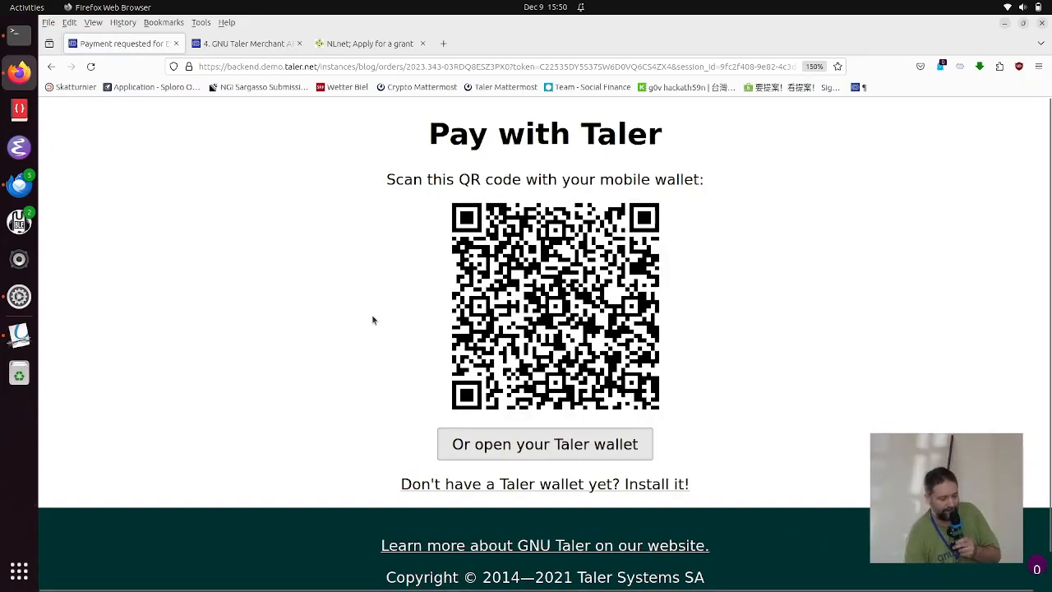
Step: Pay 0.51 KUDOS from the Taler wallet to unlock The Danger of E-Books essay
{"action": "left_click", "coordinate": [544, 444]}
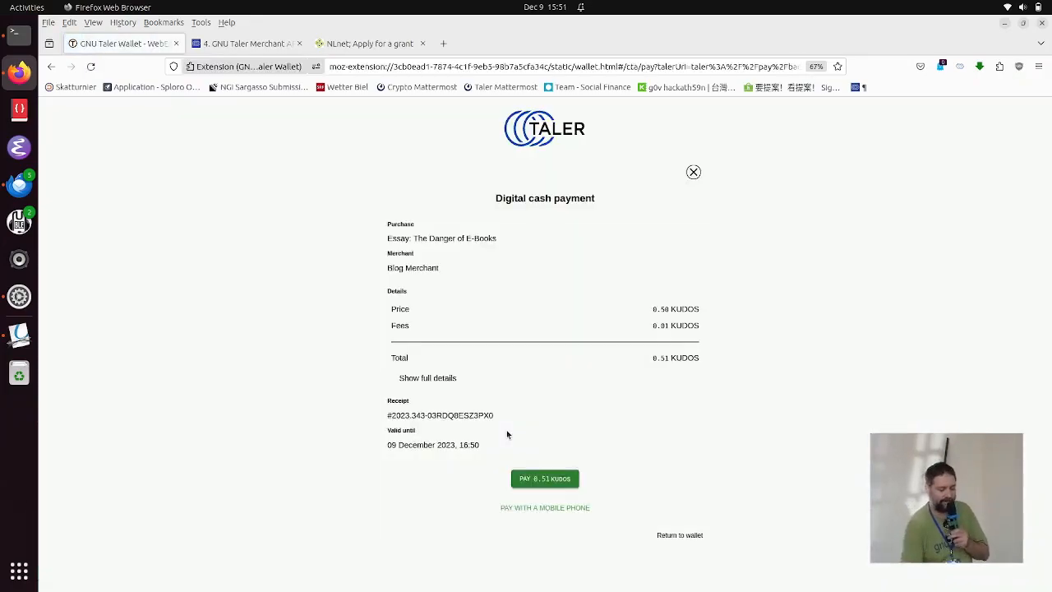
{"action": "left_click", "coordinate": [544, 478]}
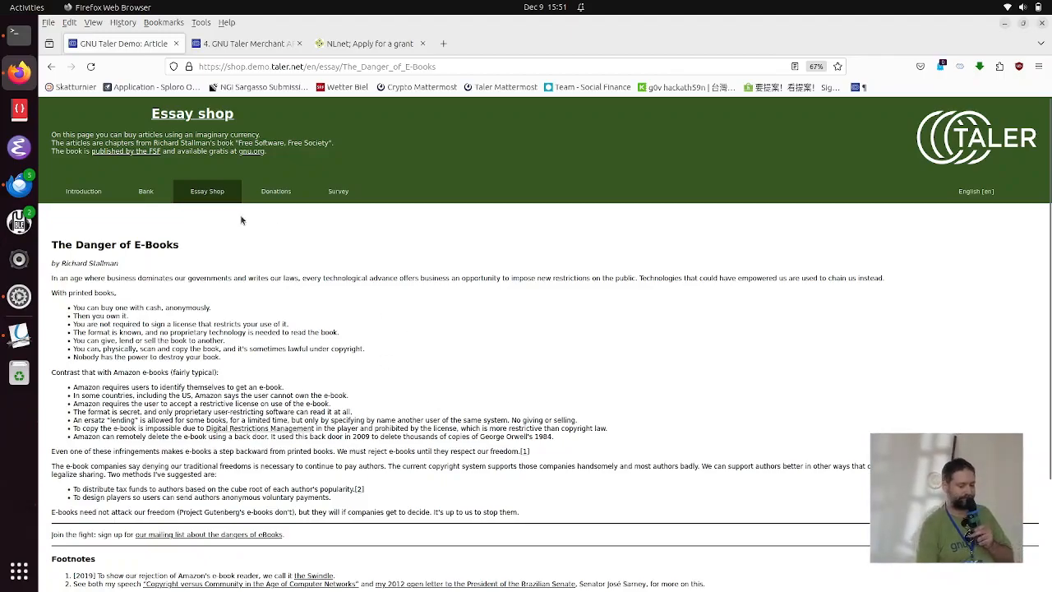
Step: Return to the Essay Shop list and buy the Free World Notes essay
{"action": "left_click", "coordinate": [207, 191]}
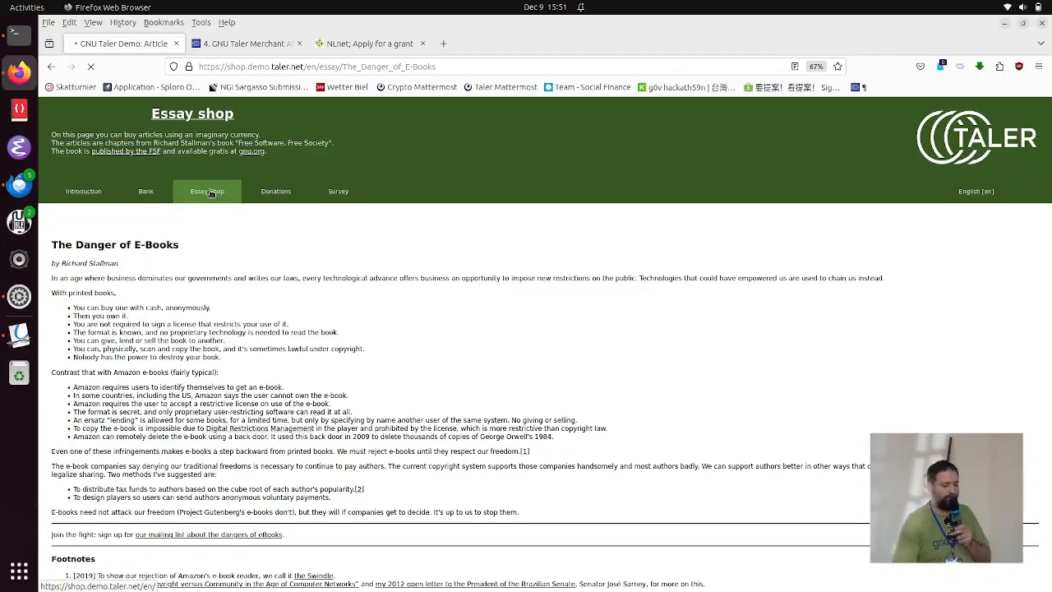
{"action": "left_click", "coordinate": [207, 190]}
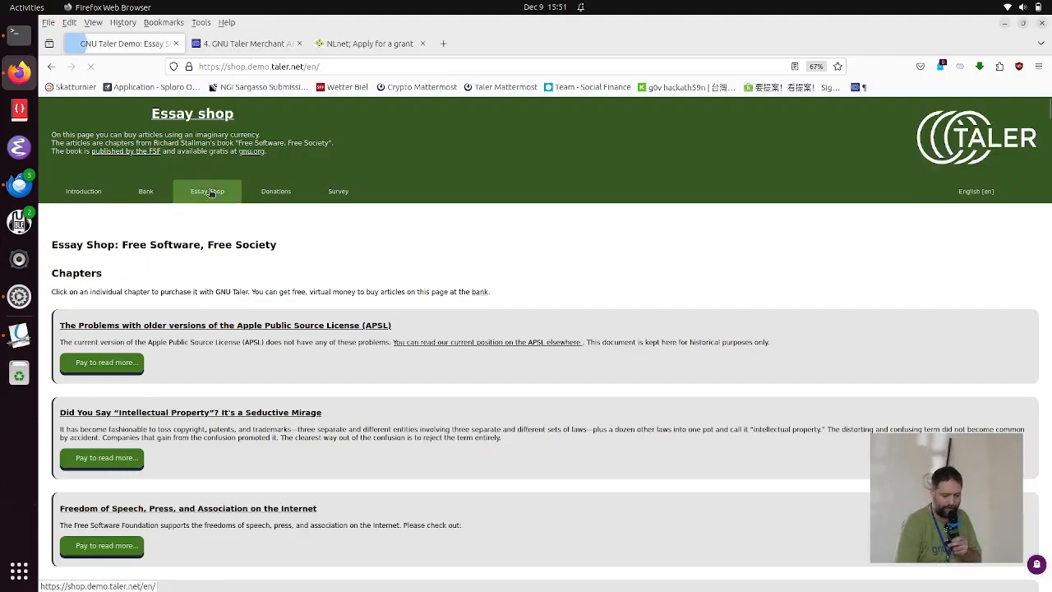
{"action": "scroll", "scroll_direction": "down", "scroll_amount": 3}
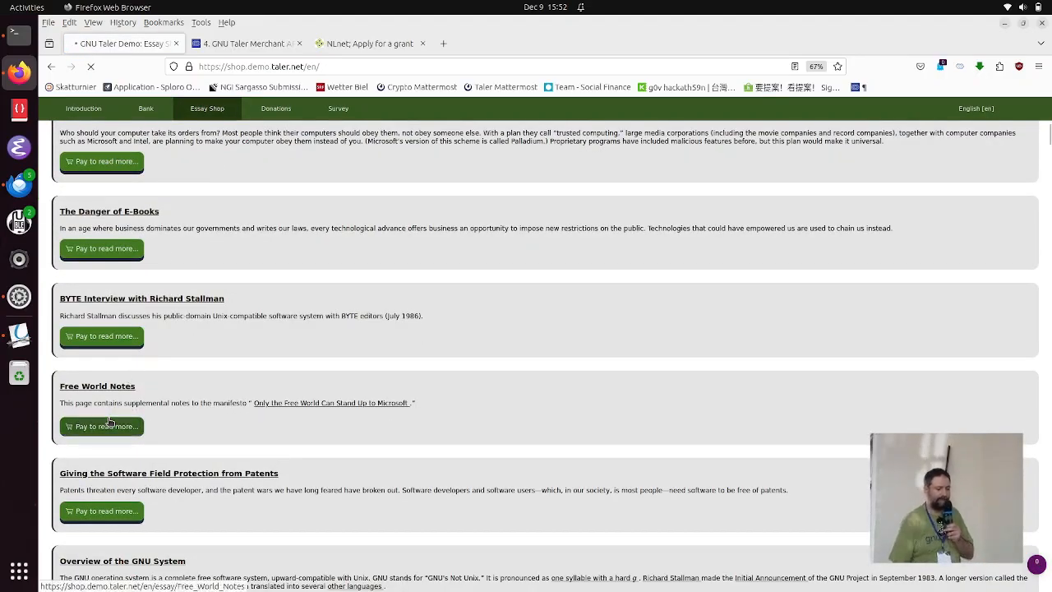
{"action": "left_click", "coordinate": [102, 426]}
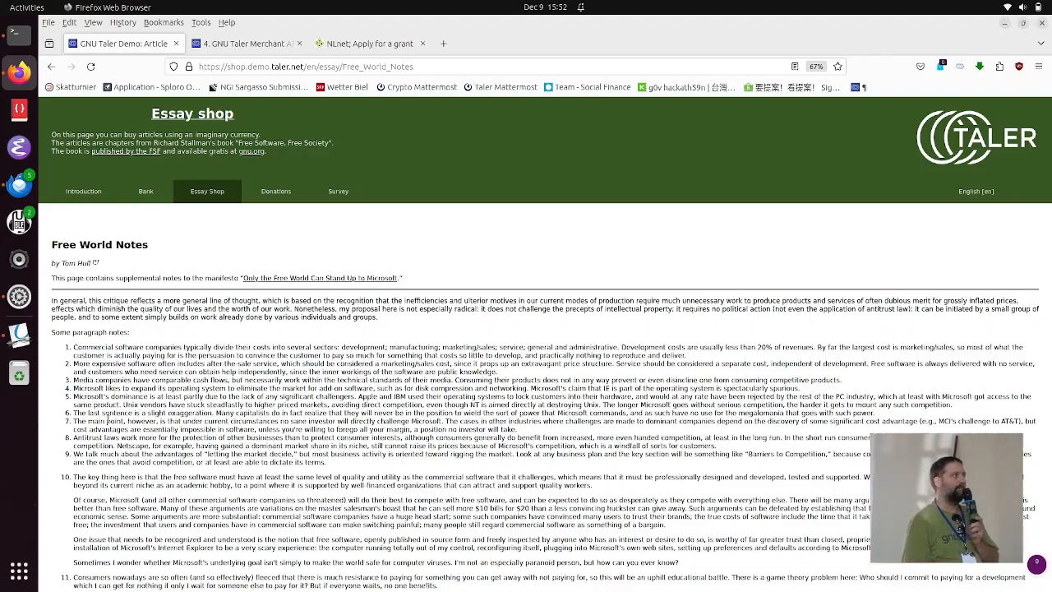
{"action": "mouse_move", "coordinate": [276, 112]}
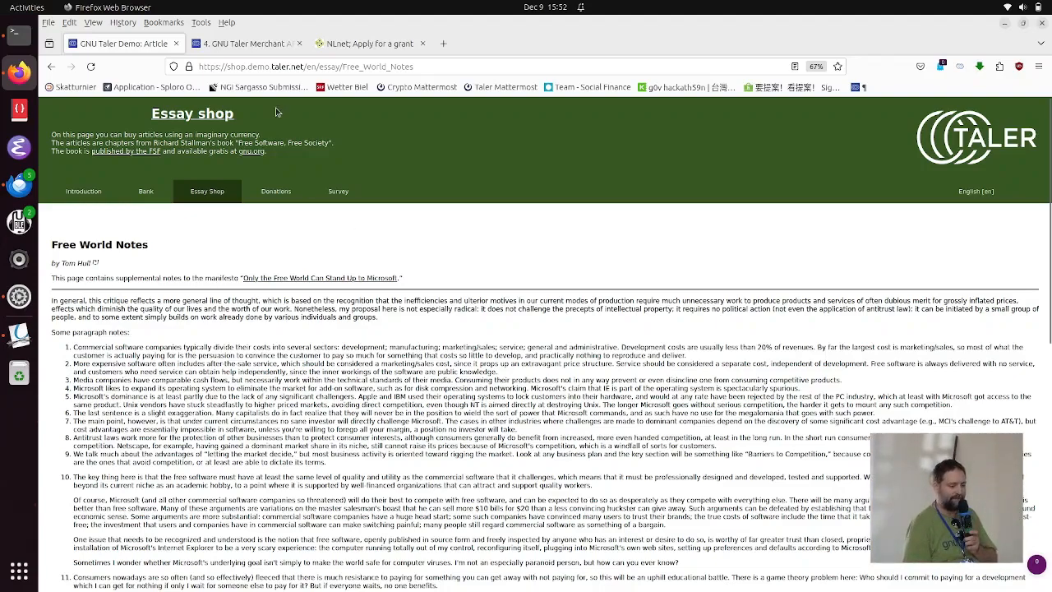
Step: Scroll the Merchant API tutorial through order creation and payment checks, then switch to the NLnet grant page
{"action": "left_click", "coordinate": [242, 42]}
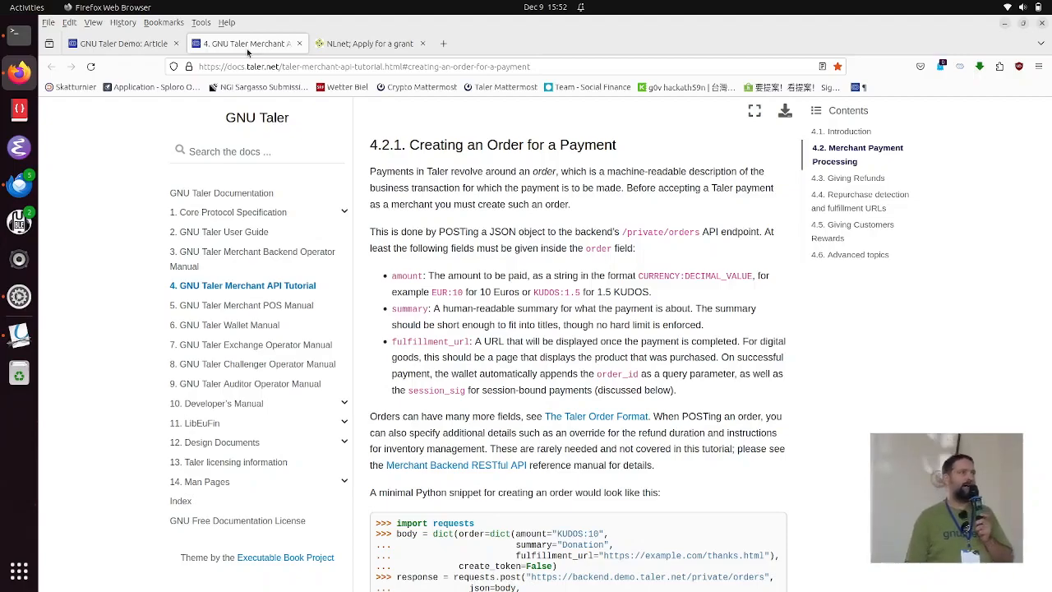
{"action": "scroll", "scroll_direction": "down", "scroll_amount": 3}
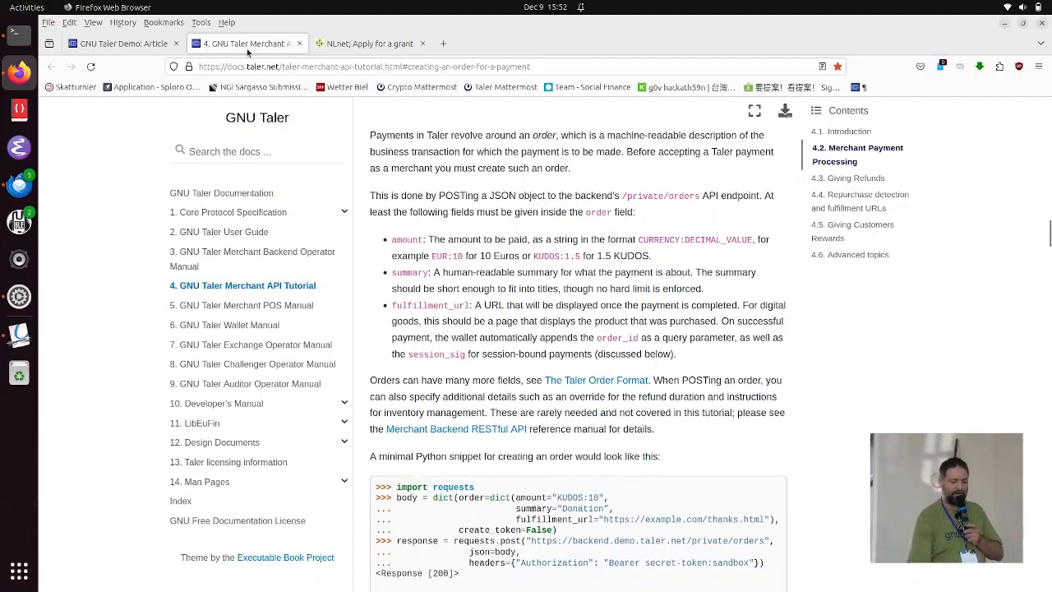
{"action": "scroll", "scroll_direction": "down", "scroll_amount": 3}
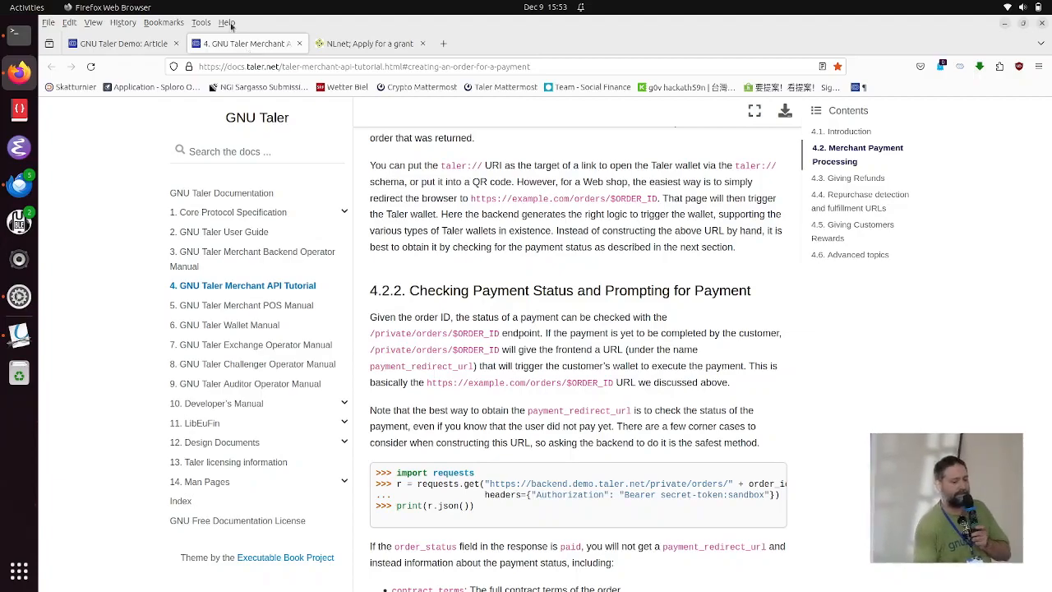
{"action": "left_click", "coordinate": [370, 43]}
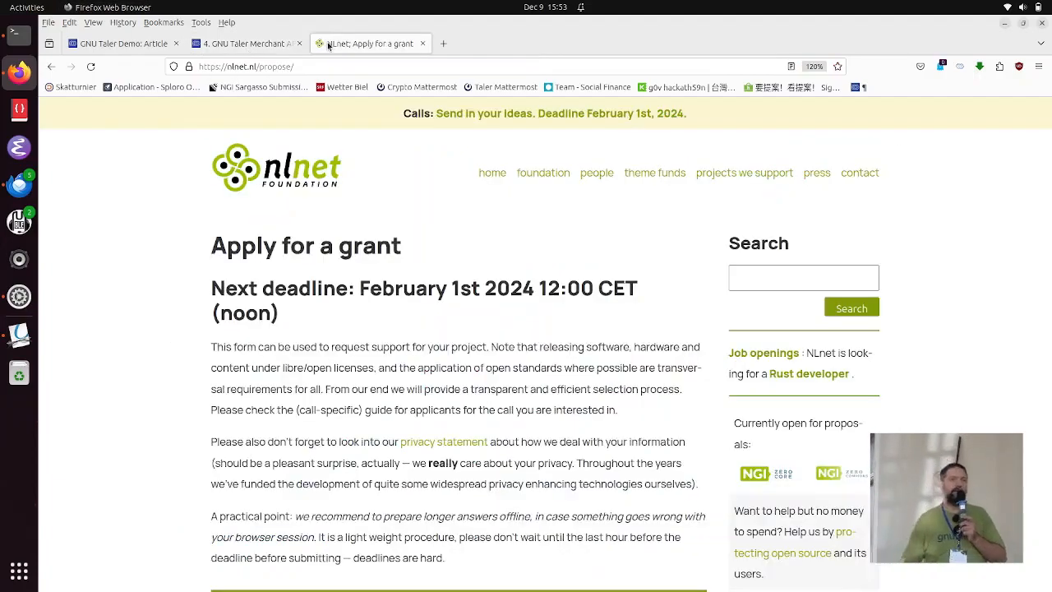